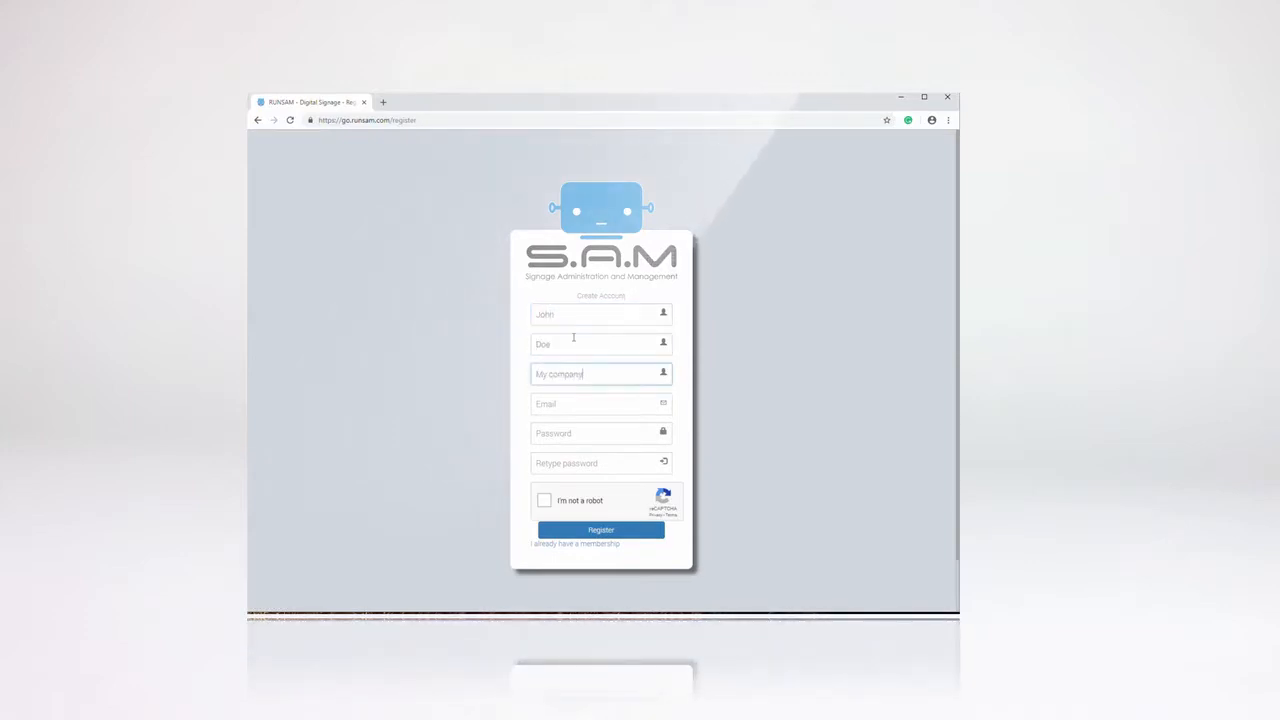
# Submit the completed company account registration form
pyautogui.click(601, 530)
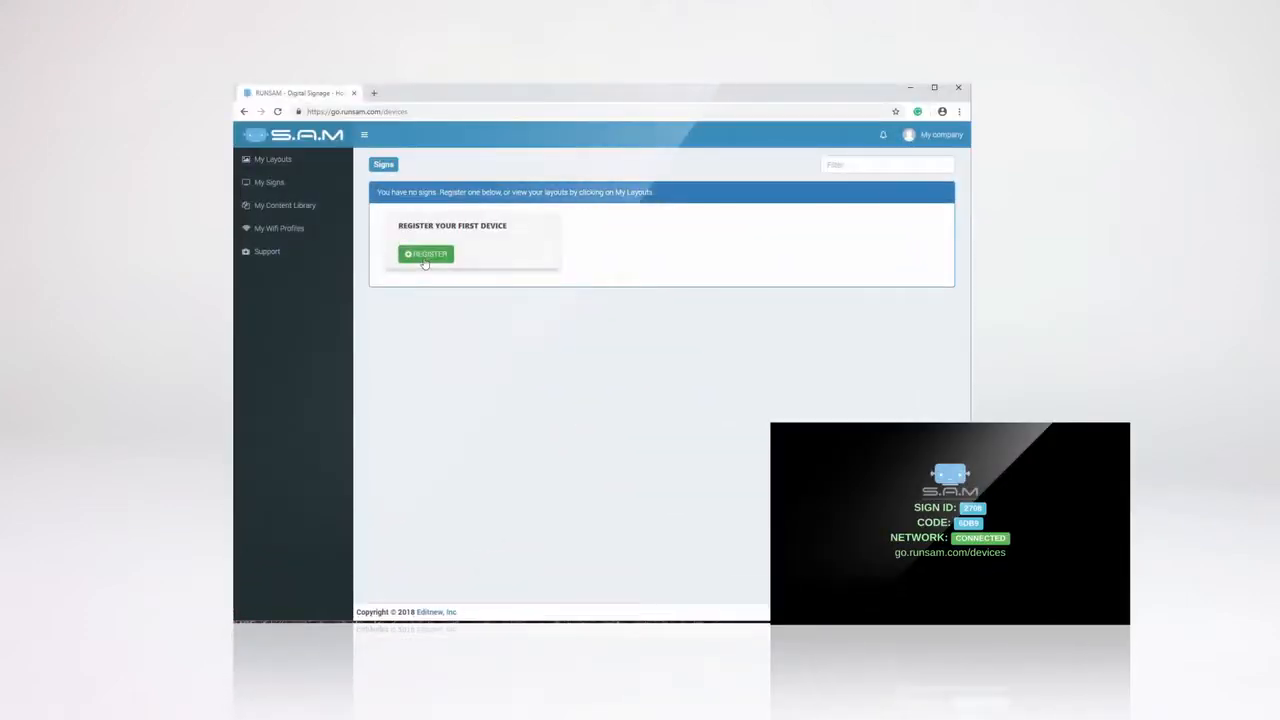
# Register sign 2708 with its auth code and label it 'Main lobby'
pyautogui.click(424, 253)
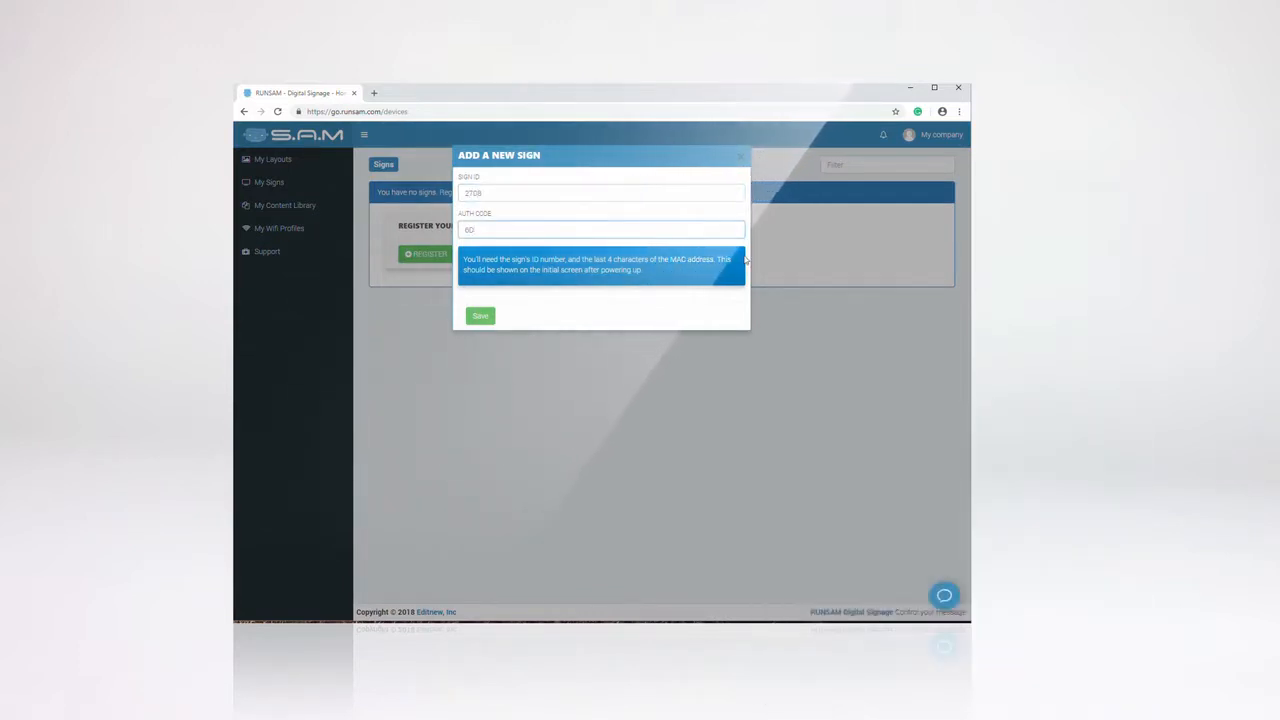
pyautogui.click(479, 316)
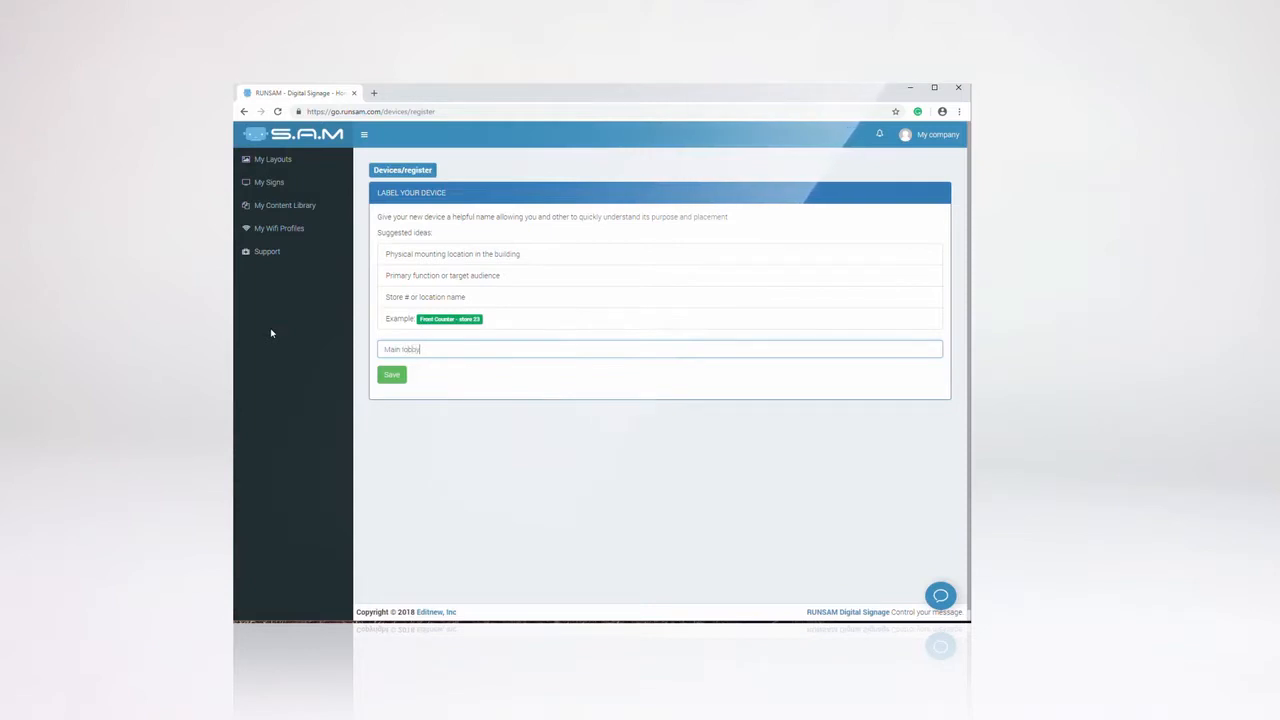
pyautogui.click(391, 374)
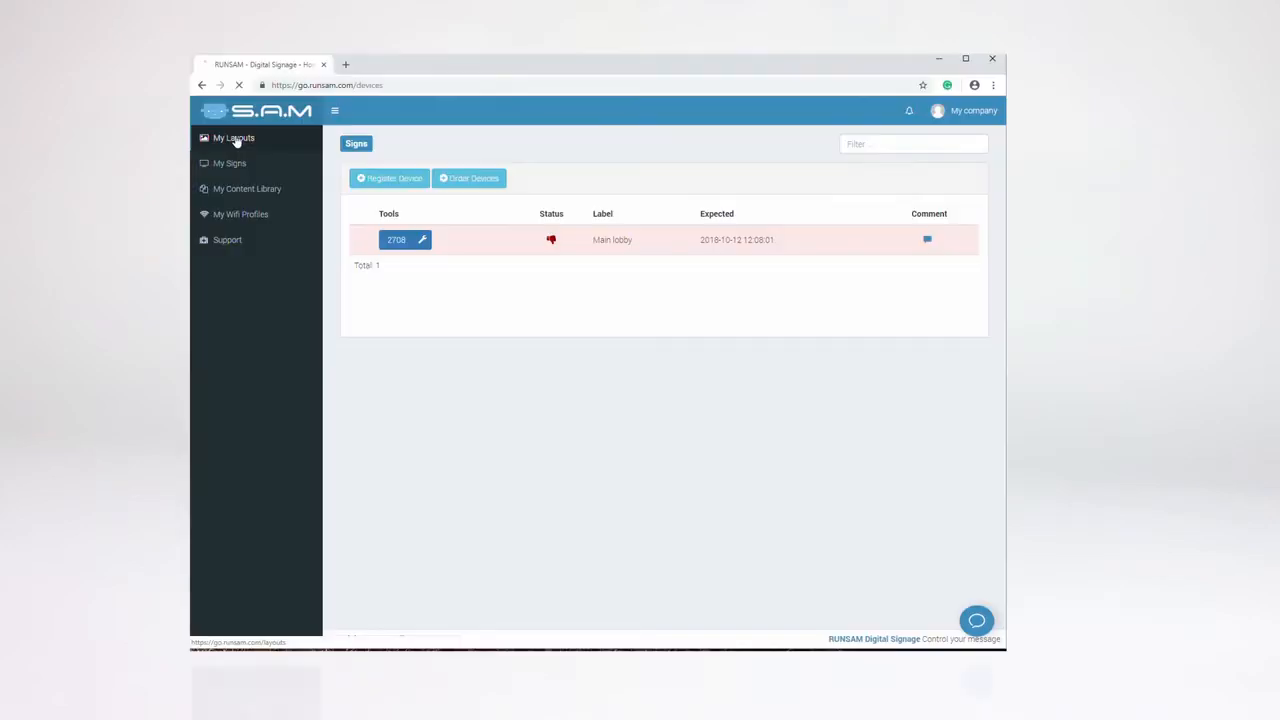
# Start a new layout and page through simple templates to the 1280PX * 620PX weather design
pyautogui.click(231, 138)
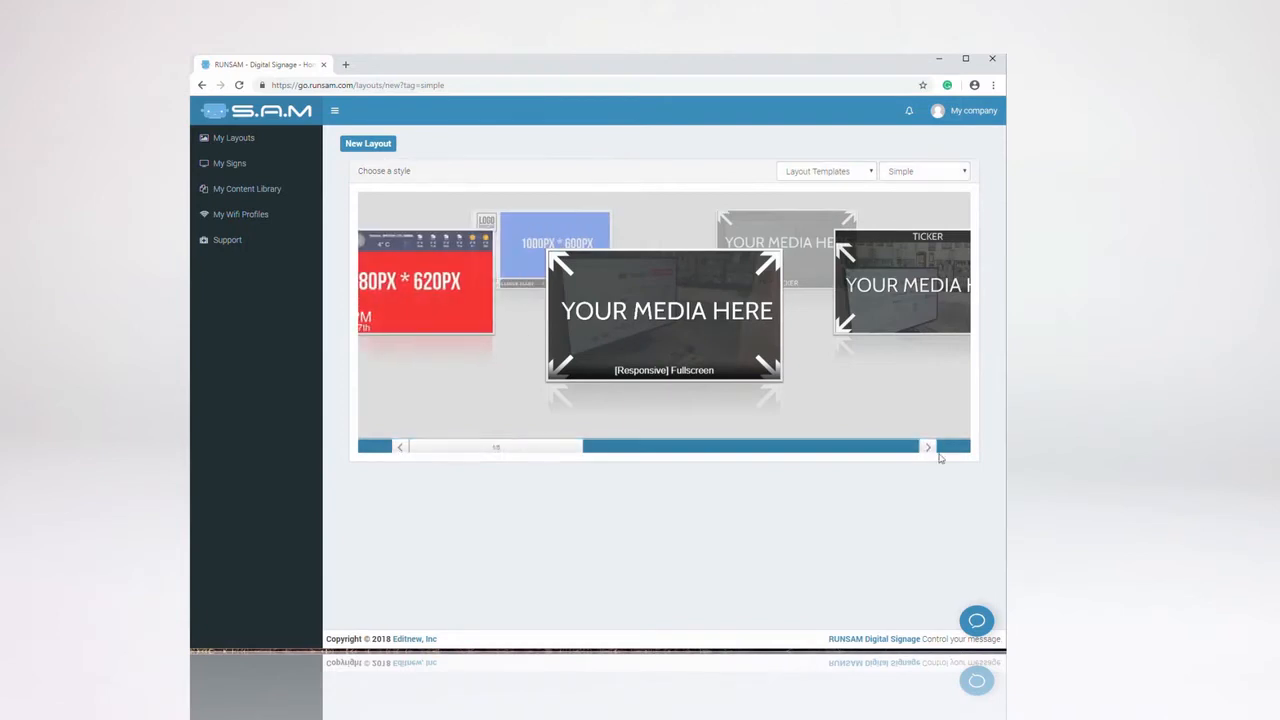
pyautogui.click(927, 447)
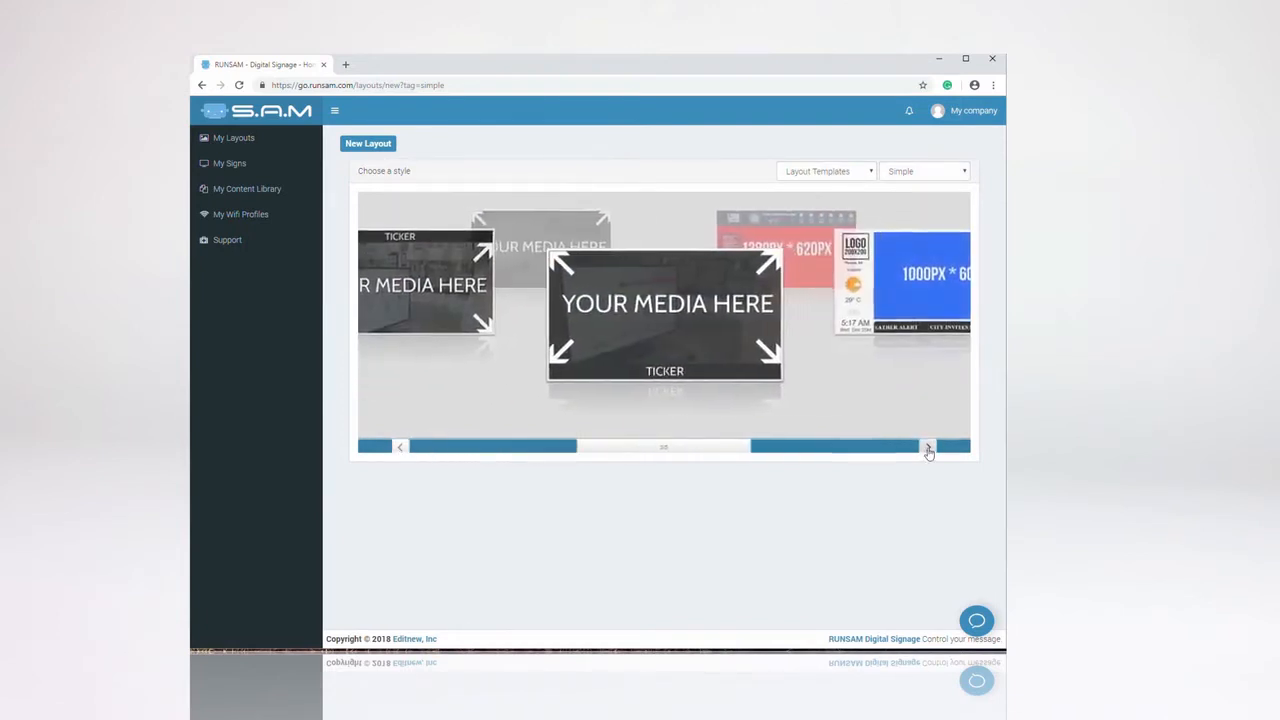
pyautogui.click(928, 448)
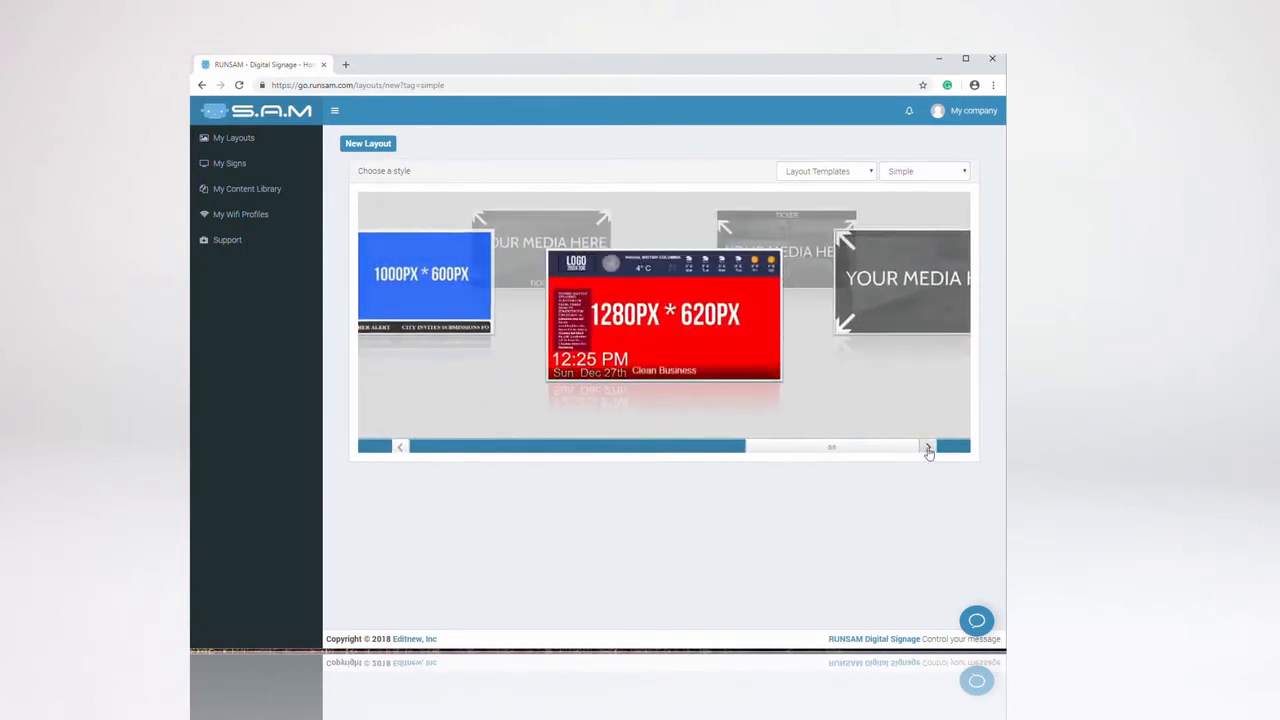